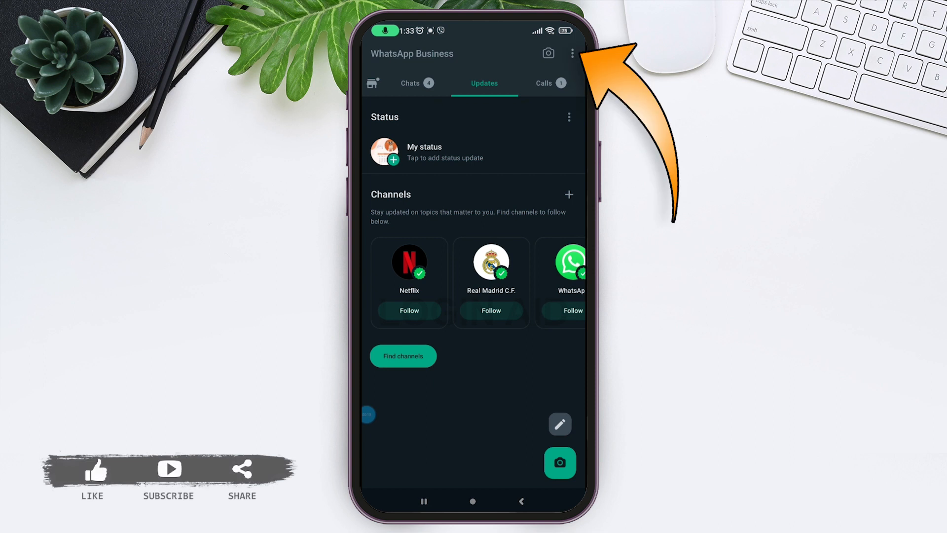
Reveal the overflow menu on the Updates screen listing Business tools and Settings.
left_click(572, 54)
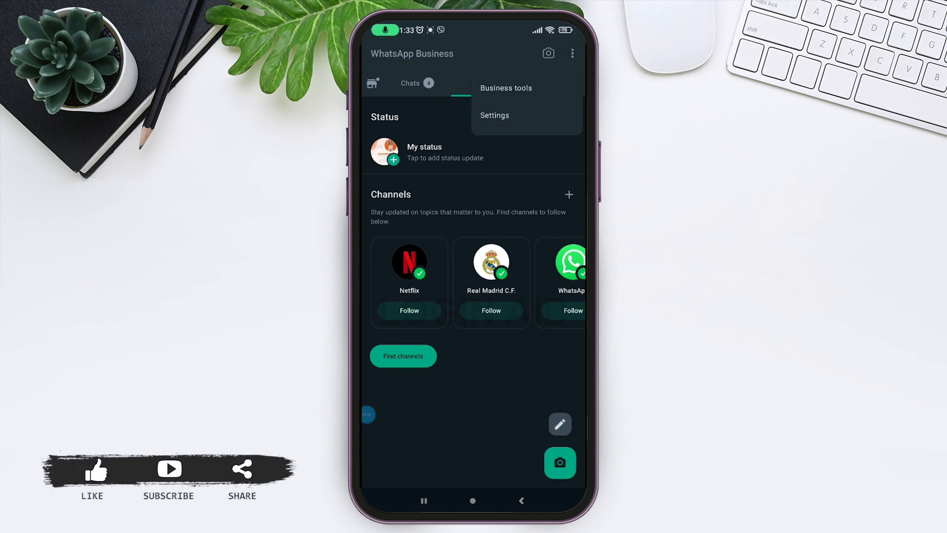
Go to the Business tools page with profile, catalogue, advertising and messaging options.
left_click(507, 88)
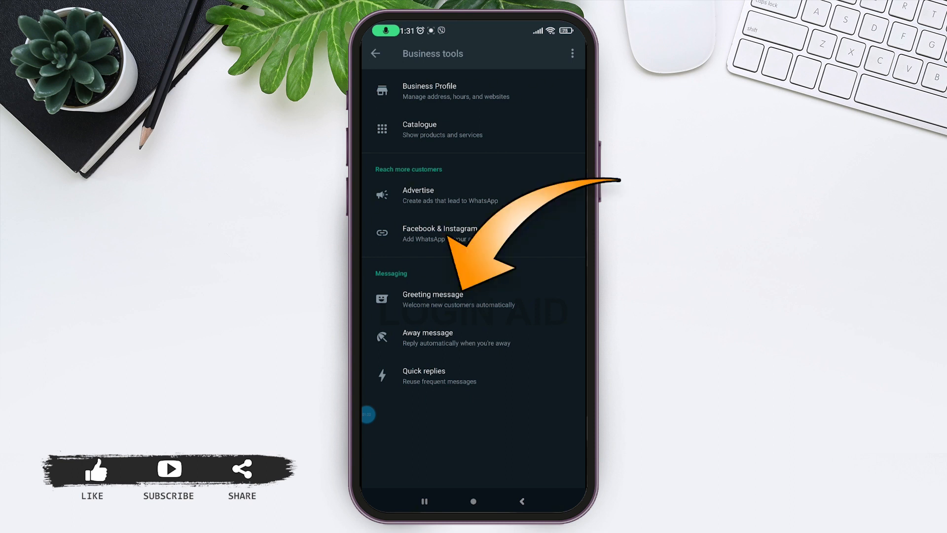
Enter the Greeting message settings under Messaging.
left_click(433, 299)
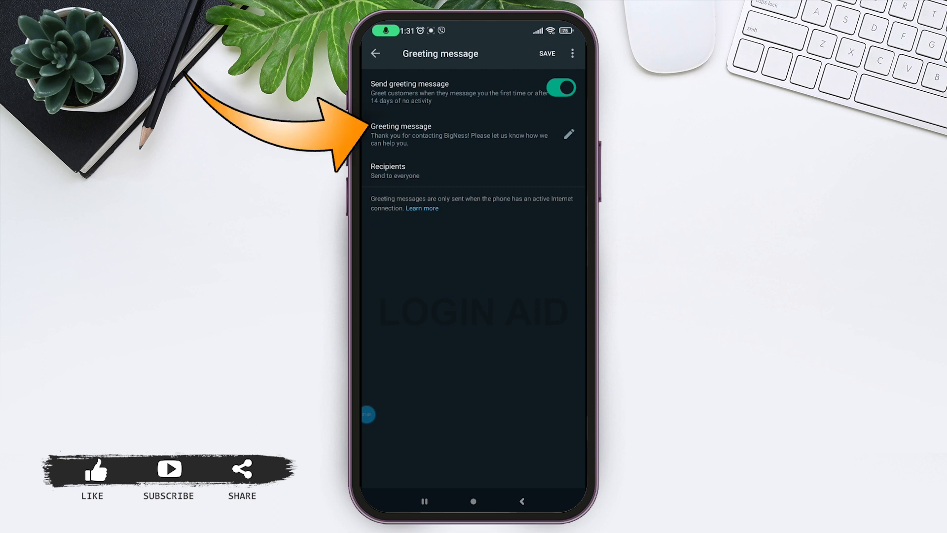
Keep the default greeting welcome text unchanged by confirming with OK.
left_click(568, 135)
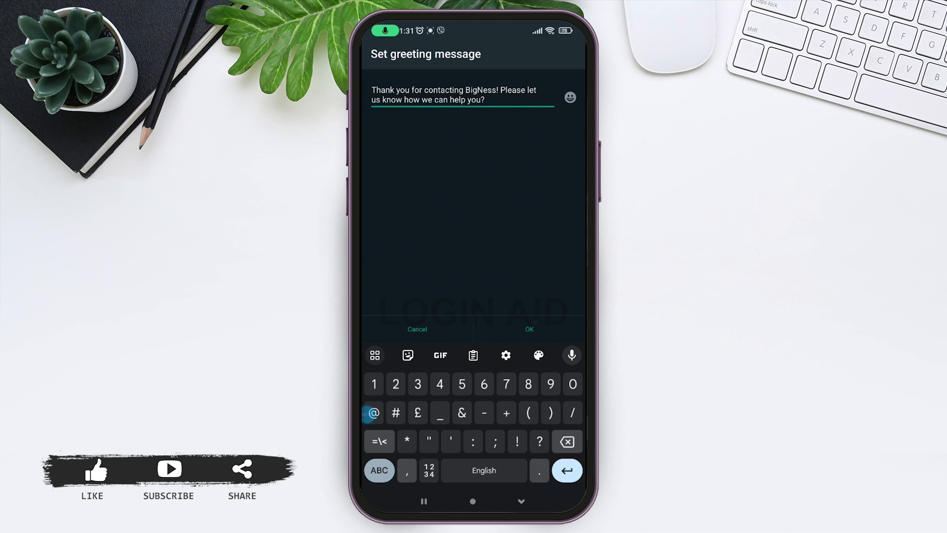
left_click(528, 330)
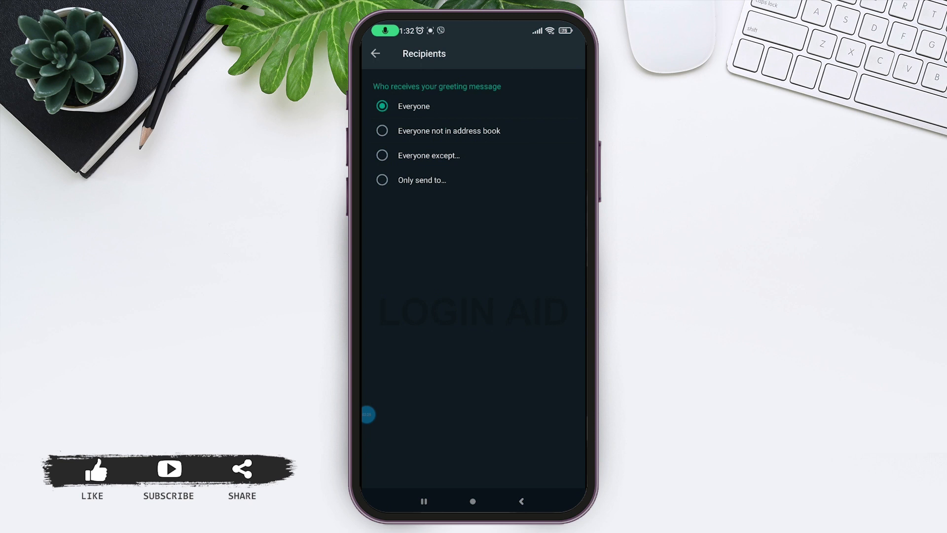
Leave Recipients as Everyone and save the greeting message settings.
left_click(375, 54)
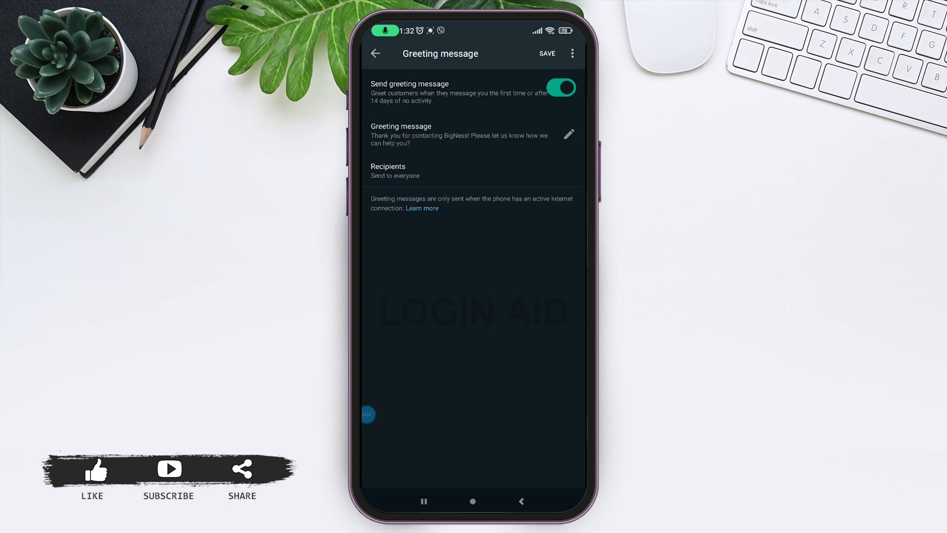
left_click(375, 54)
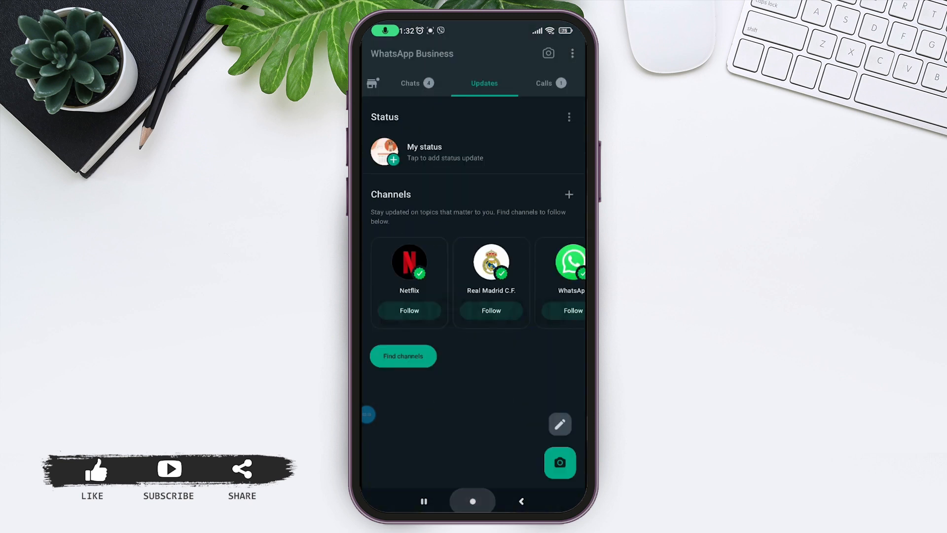